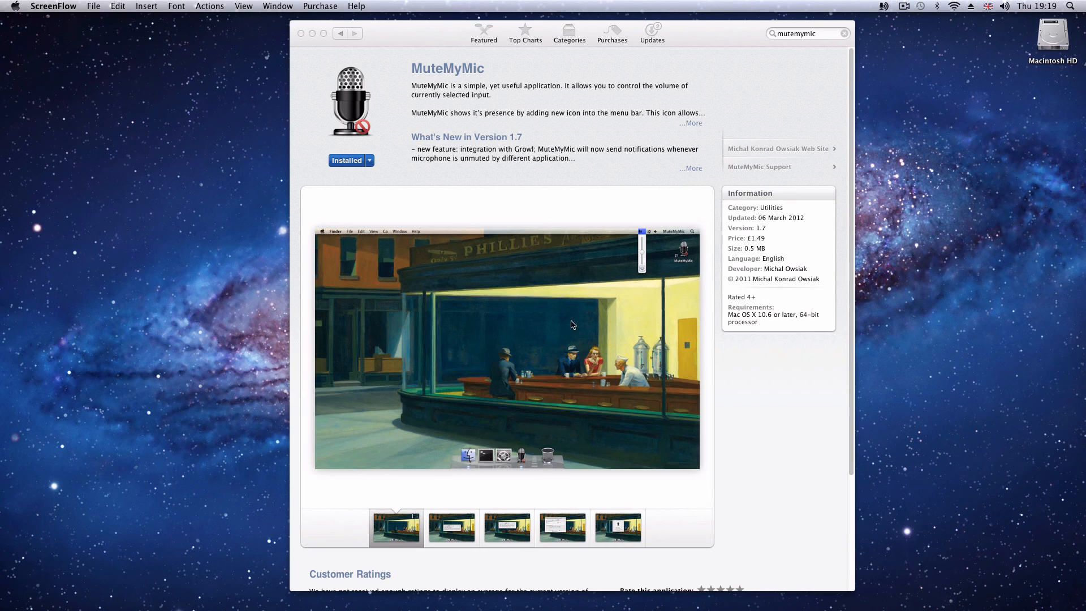
mouse_move(943, 325)
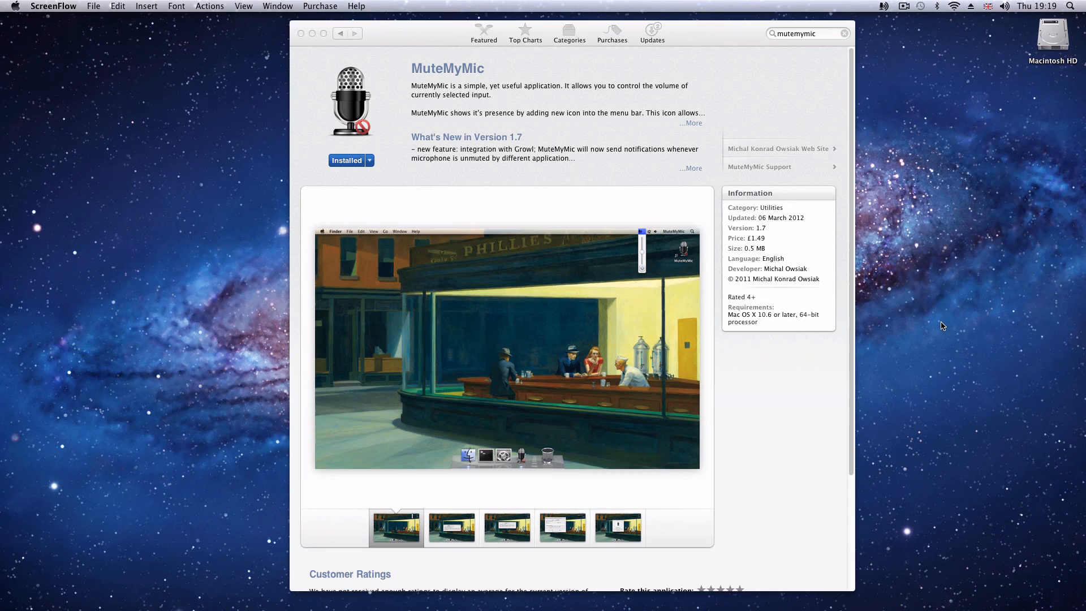
mouse_move(869, 69)
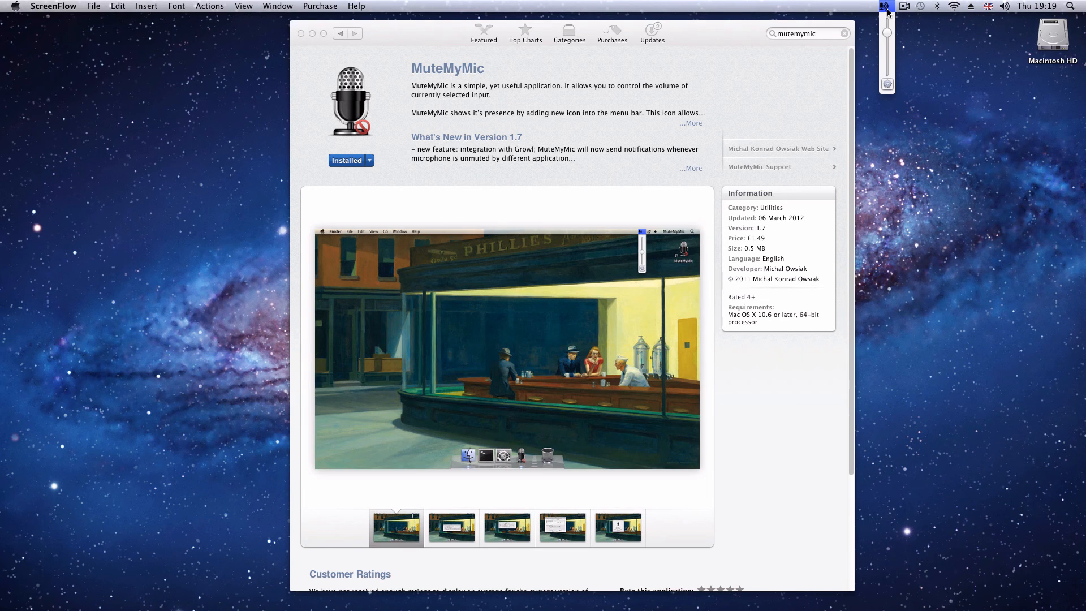
mouse_move(926, 75)
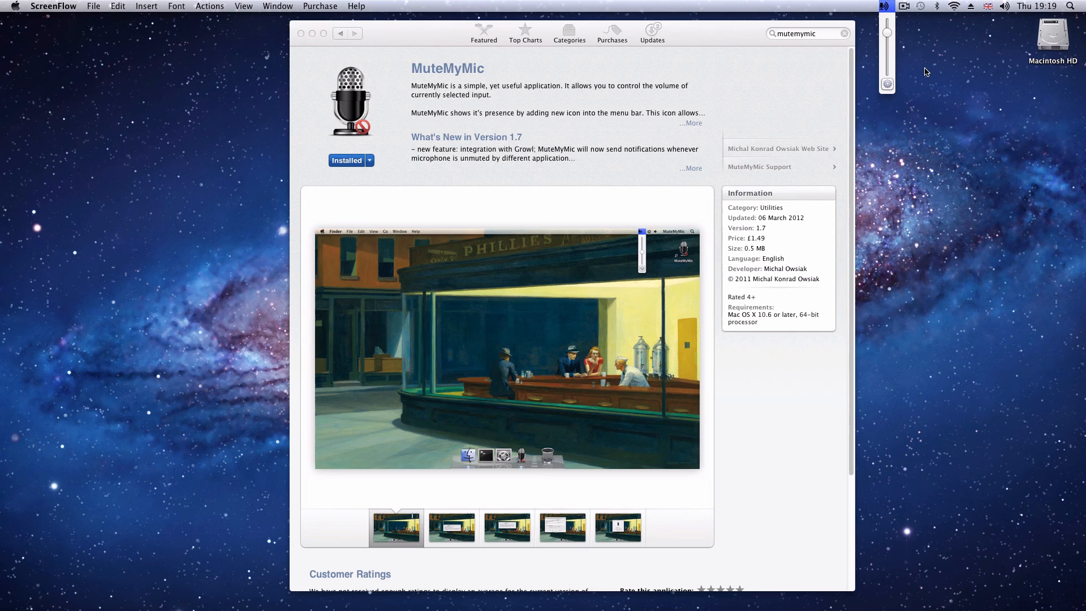
mouse_move(913, 87)
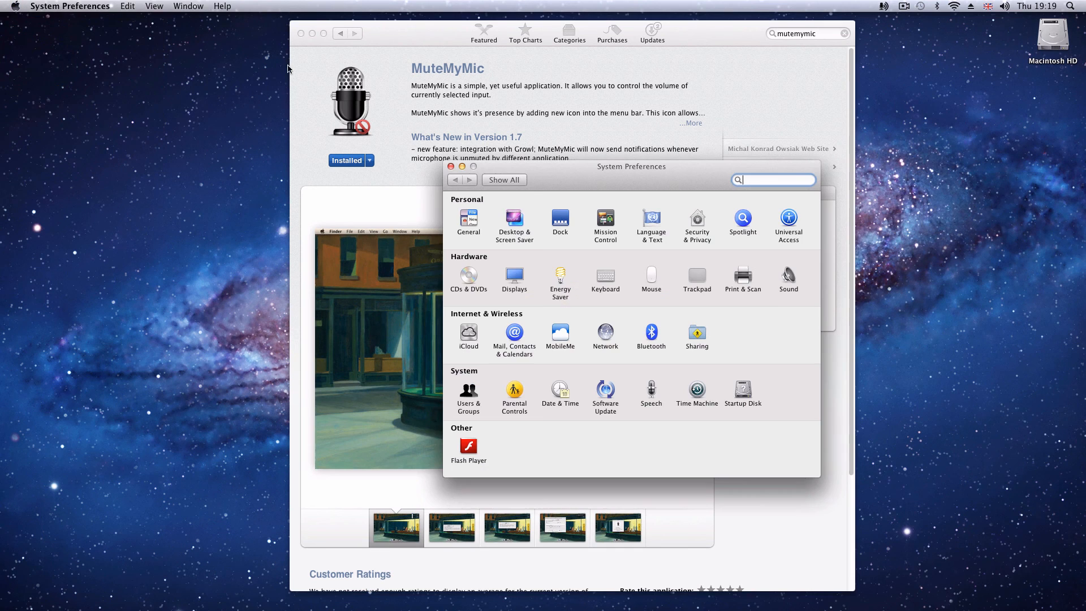
View the Yeti Stereo Microphone's input volume under Sound > Input, then close System Preferences
click(787, 278)
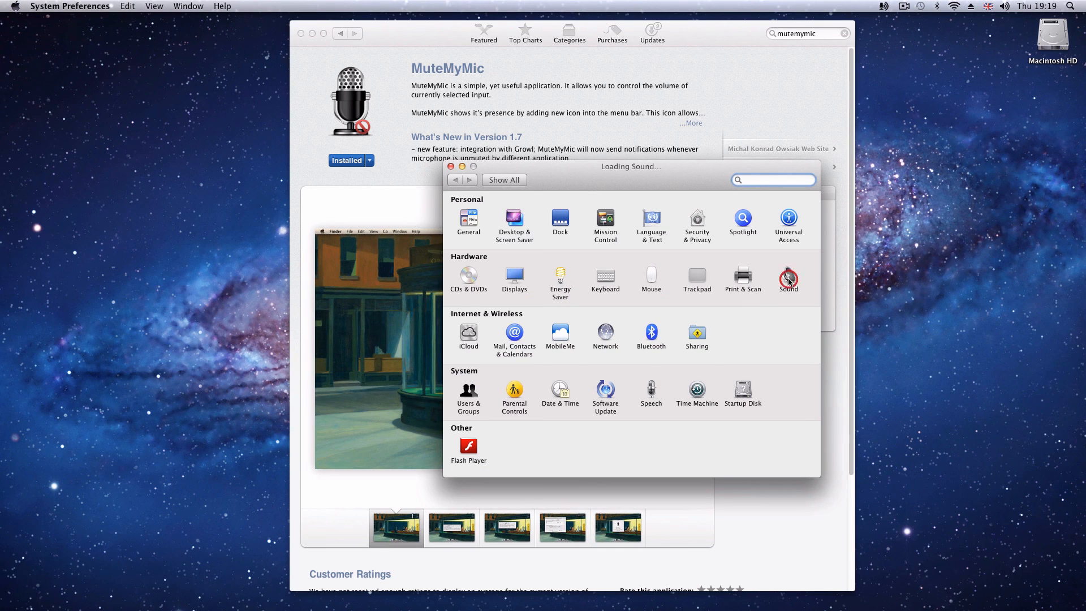
click(788, 277)
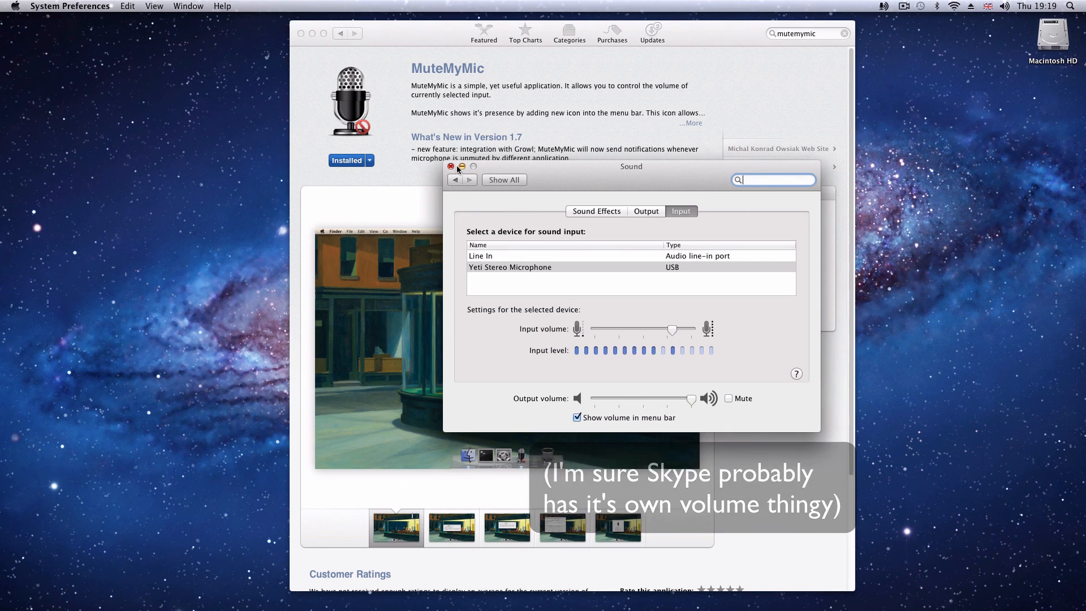
click(452, 167)
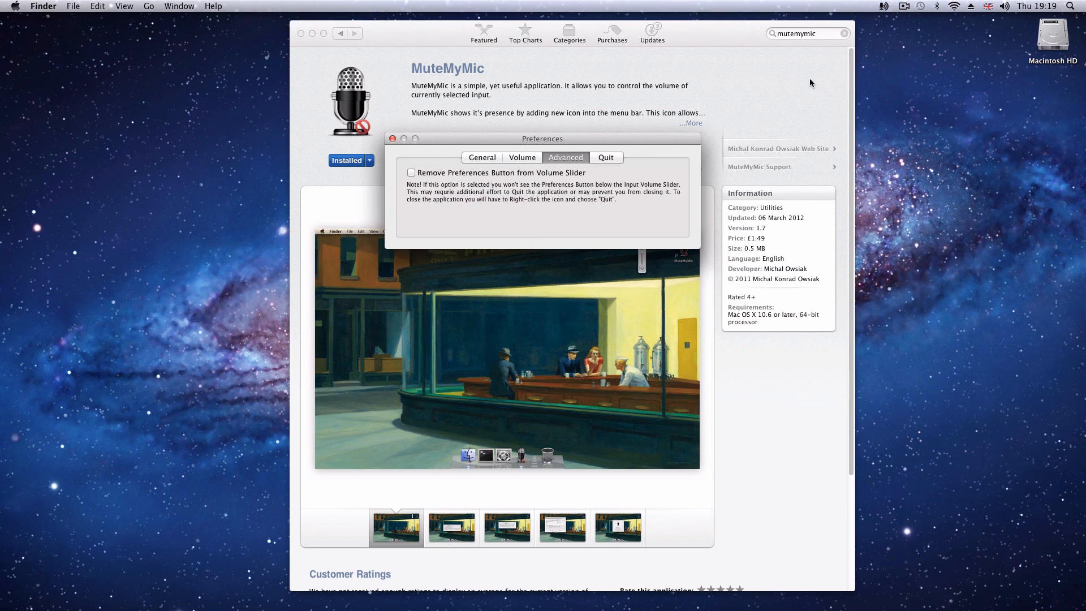
mouse_move(554, 169)
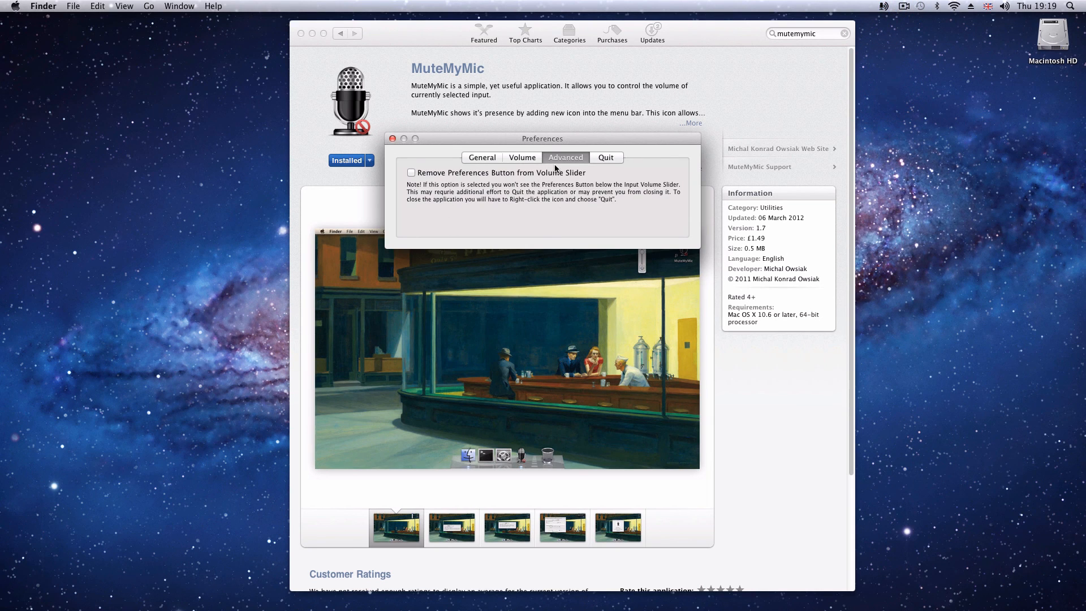
mouse_move(487, 184)
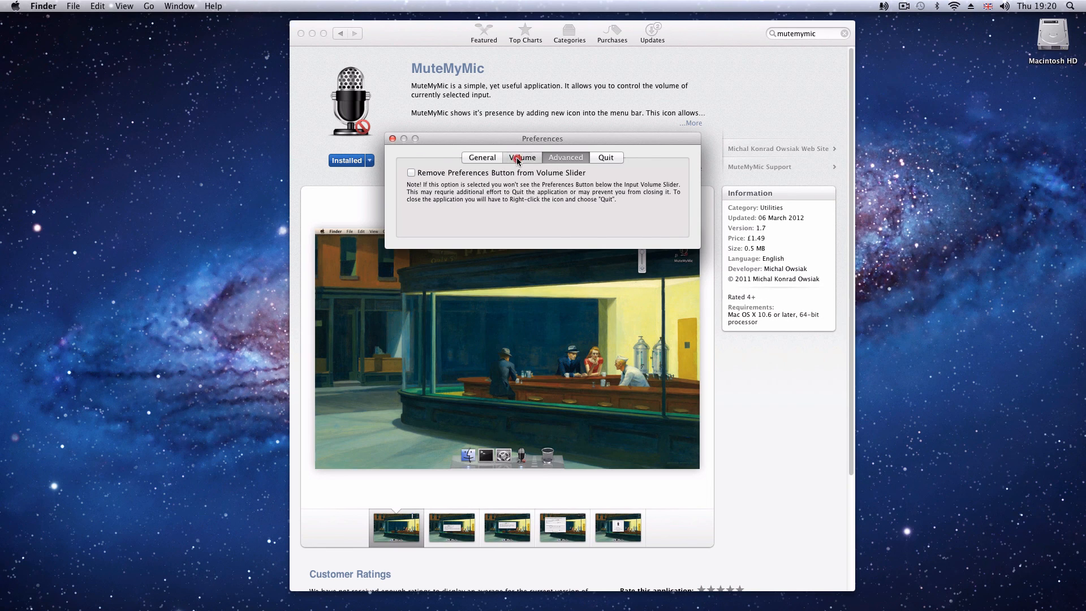
Show the Volume preferences: red muted icon, force mute off, Growl off, input threshold 10
click(521, 157)
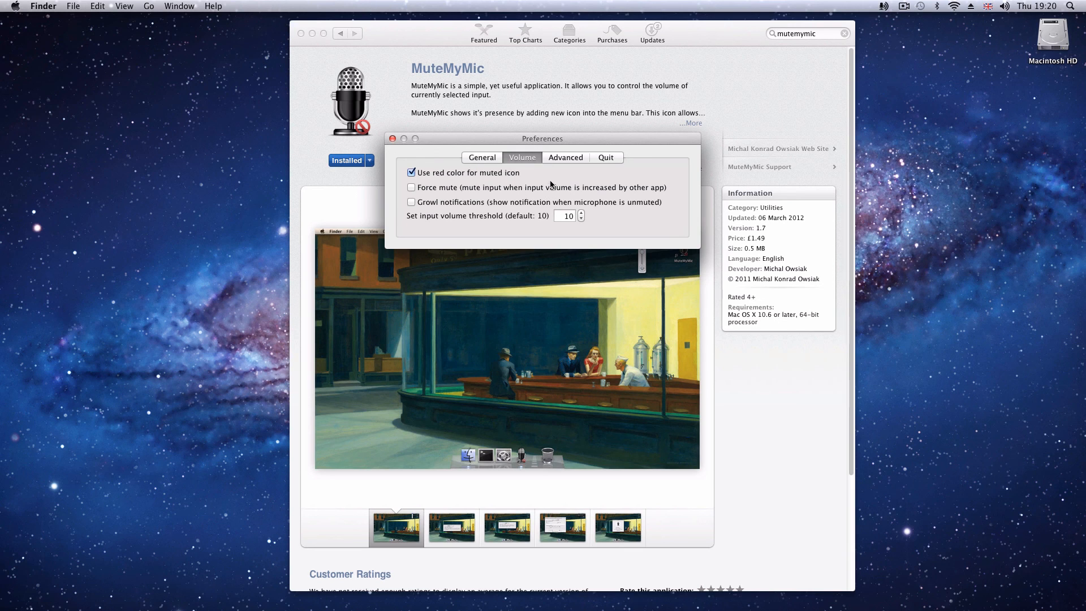
mouse_move(553, 181)
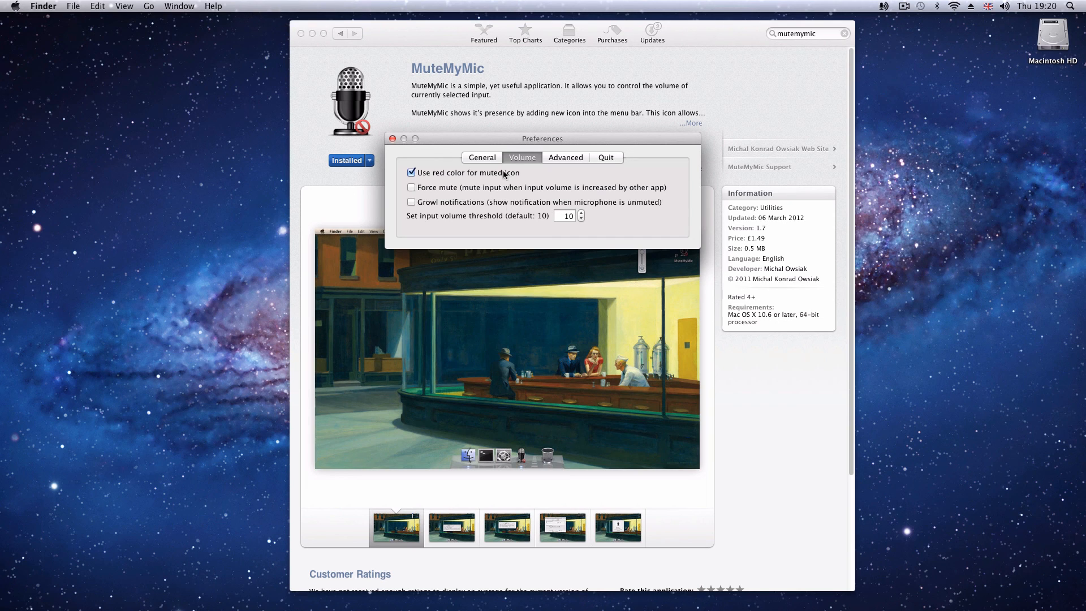
Show the General preferences with start at login and remove from Dock both enabled
click(482, 157)
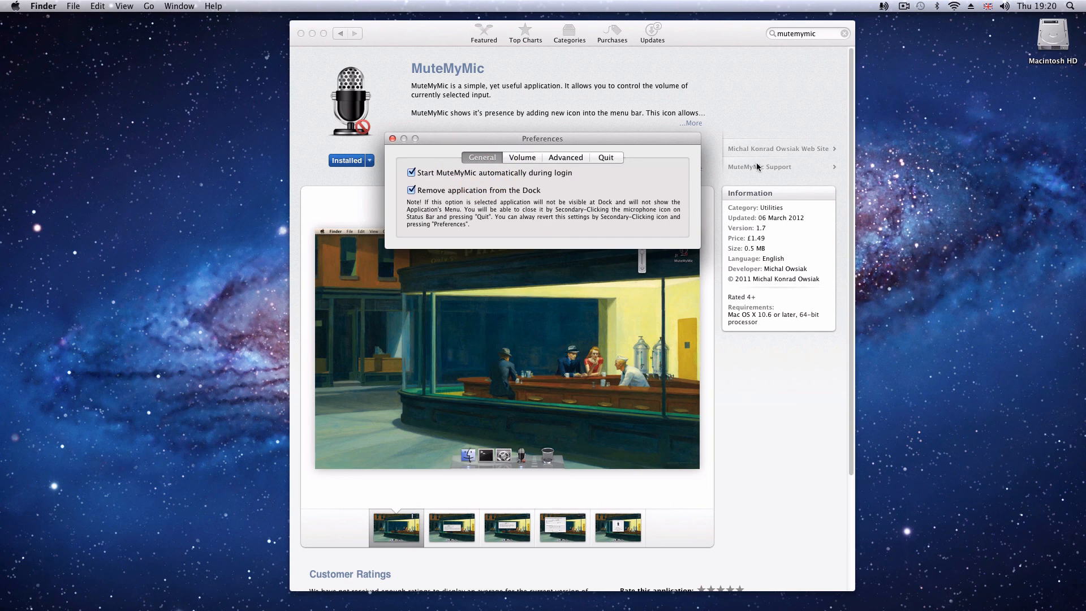
mouse_move(631, 178)
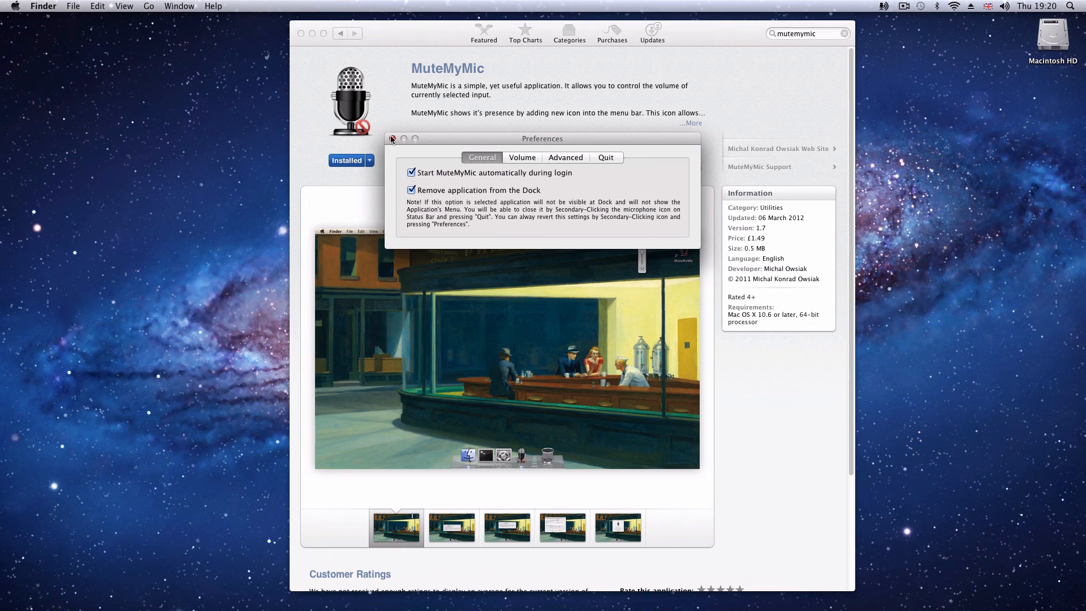
Close the MuteMyMic preferences and show the menu-bar microphone volume slider over the App Store page
click(393, 138)
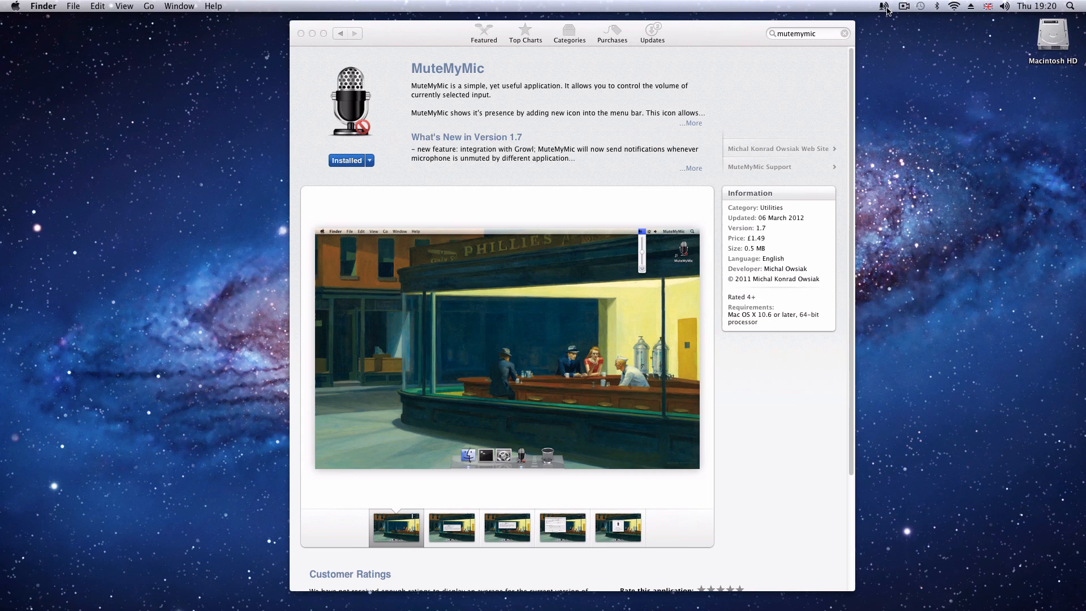
click(885, 5)
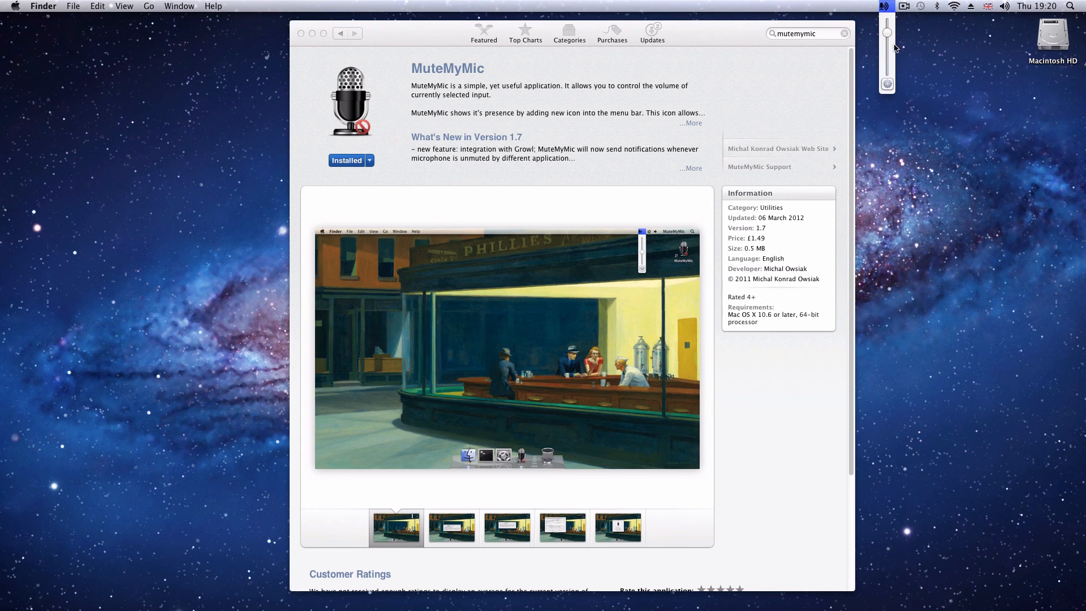
mouse_move(914, 55)
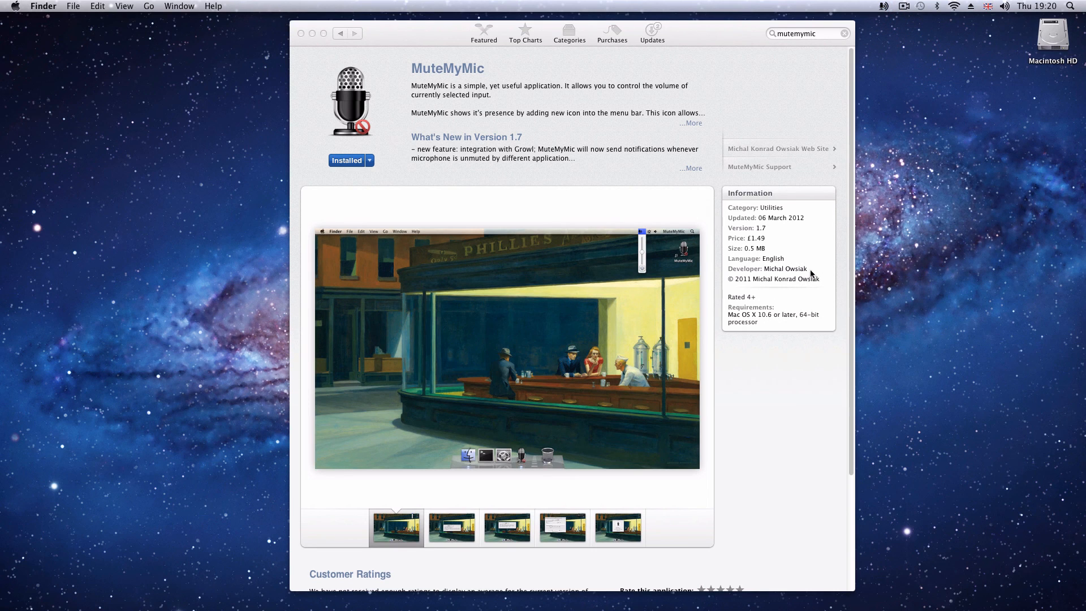
mouse_move(810, 242)
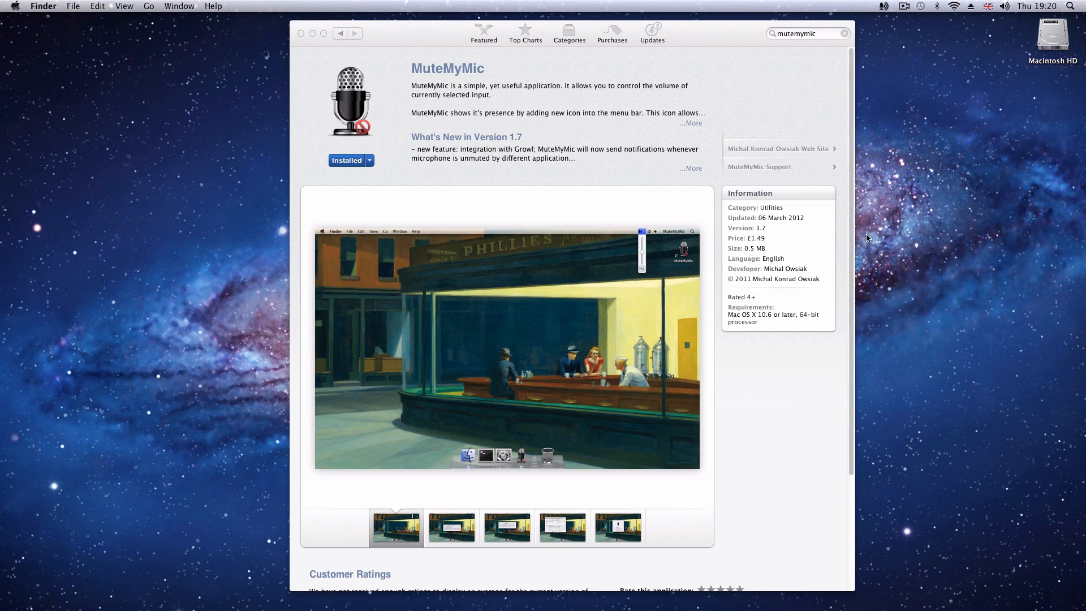
mouse_move(726, 353)
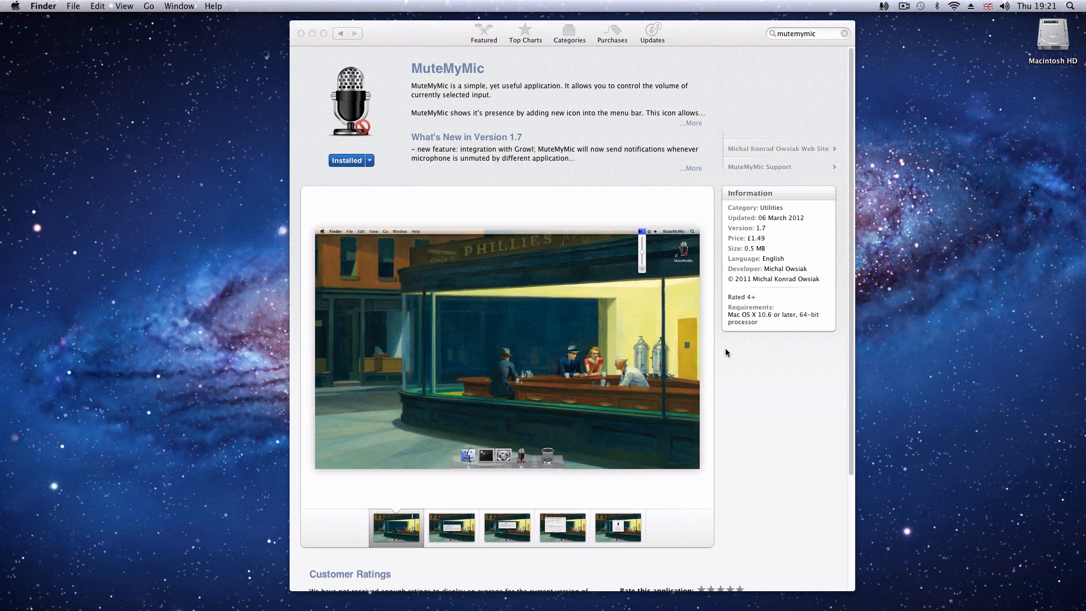
mouse_move(870, 330)
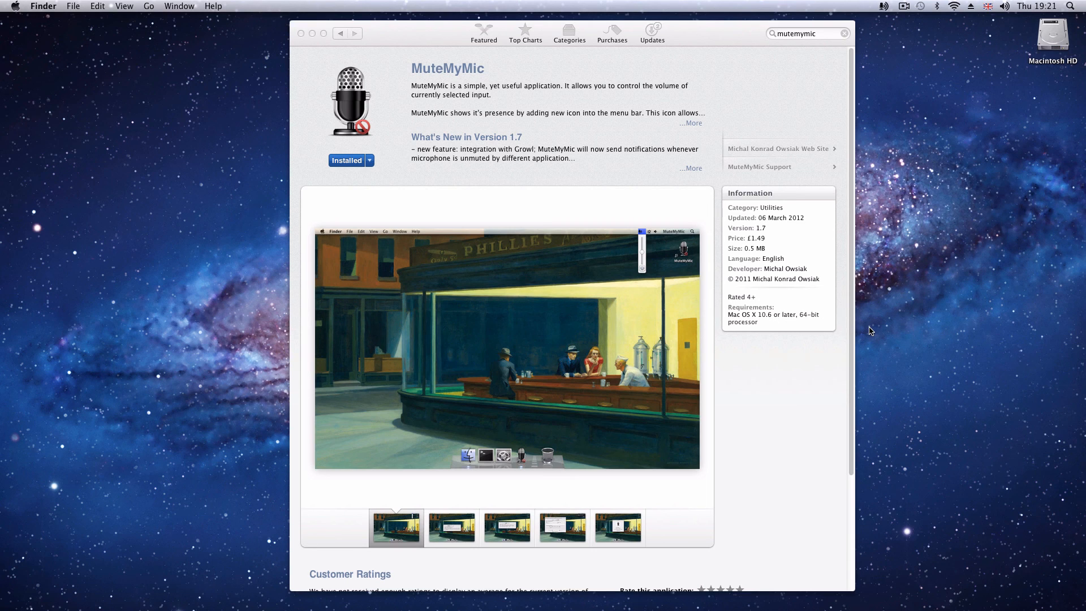